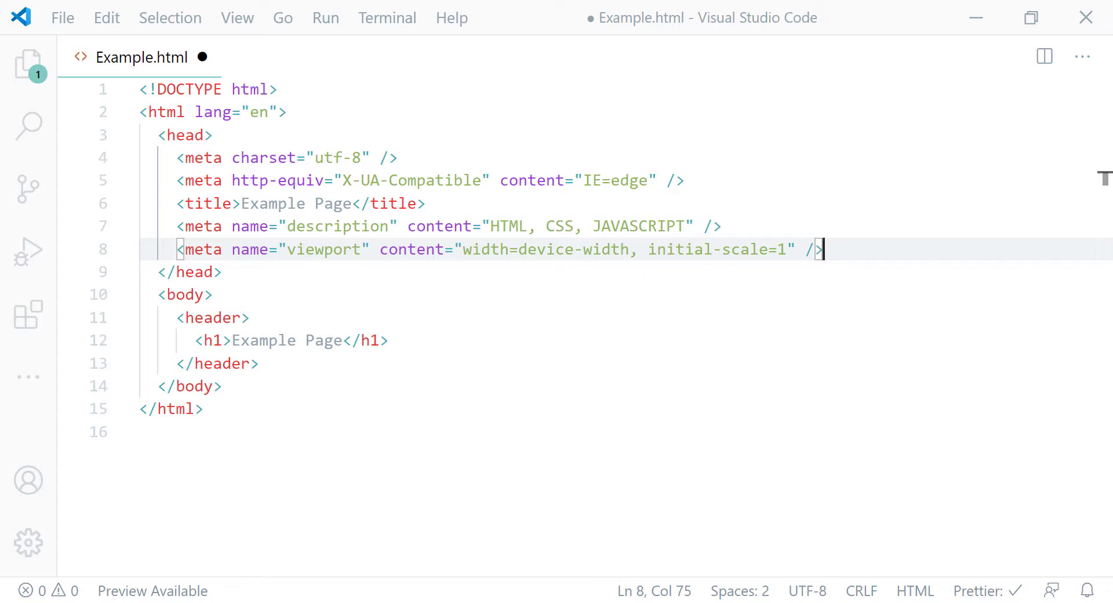
pyautogui.moveTo(228, 135)
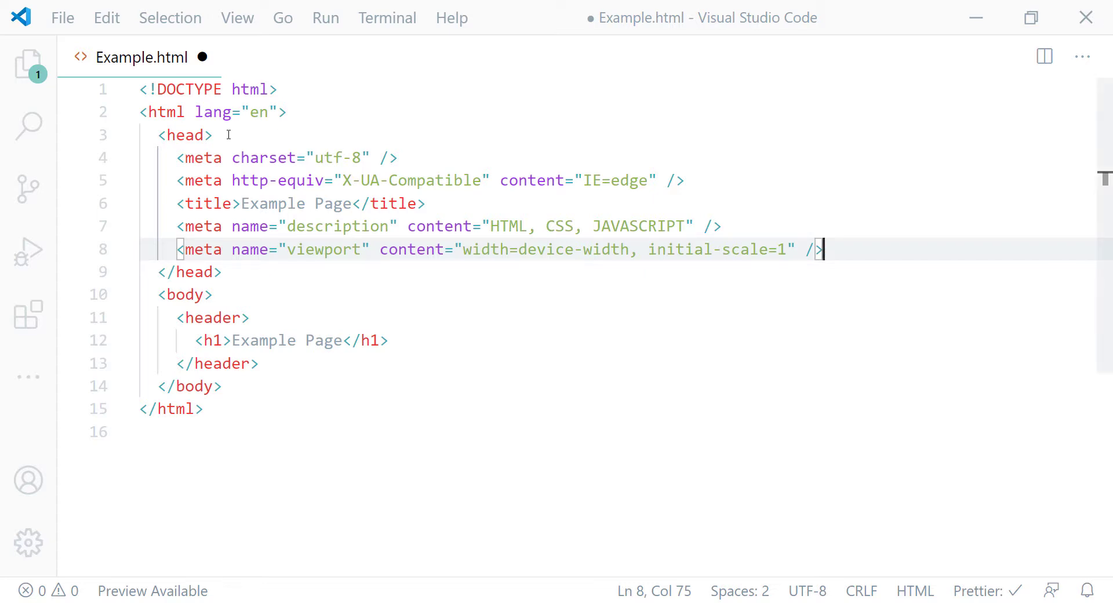
# Add <meta name="robots" content="noindex" /> on a new line before </head> in Example.html.
pyautogui.click(214, 135)
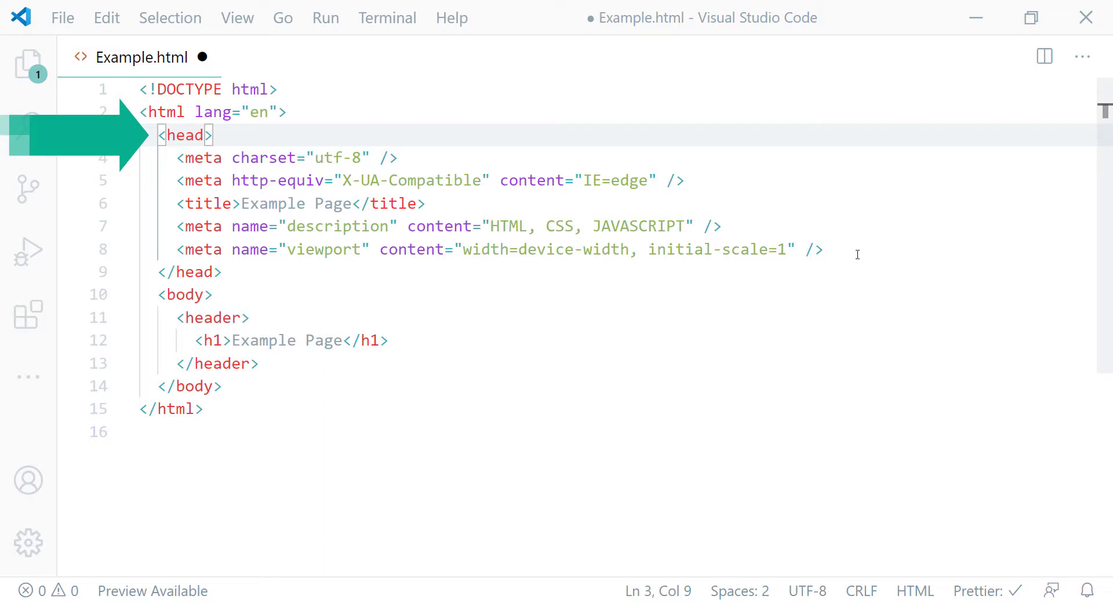
pyautogui.press('Enter')
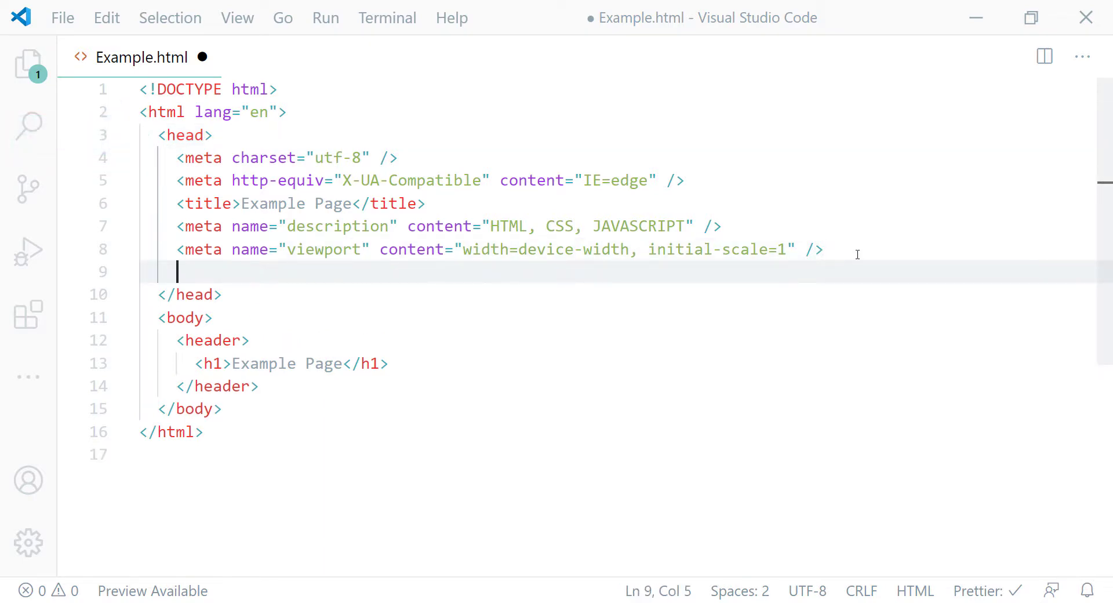
pyautogui.write('<meta name="')
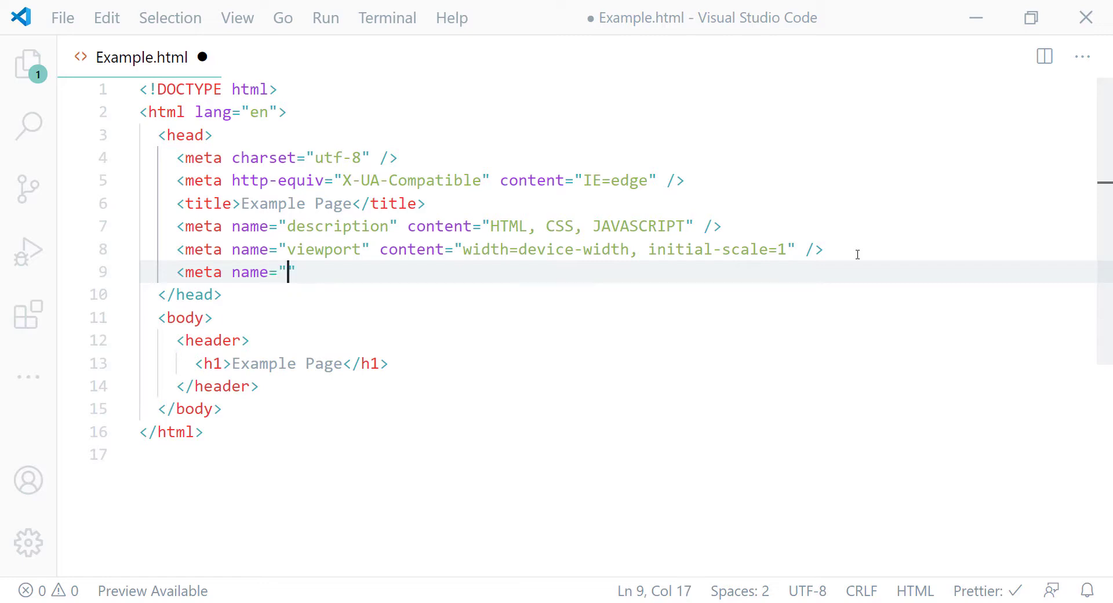
pyautogui.write('robot')
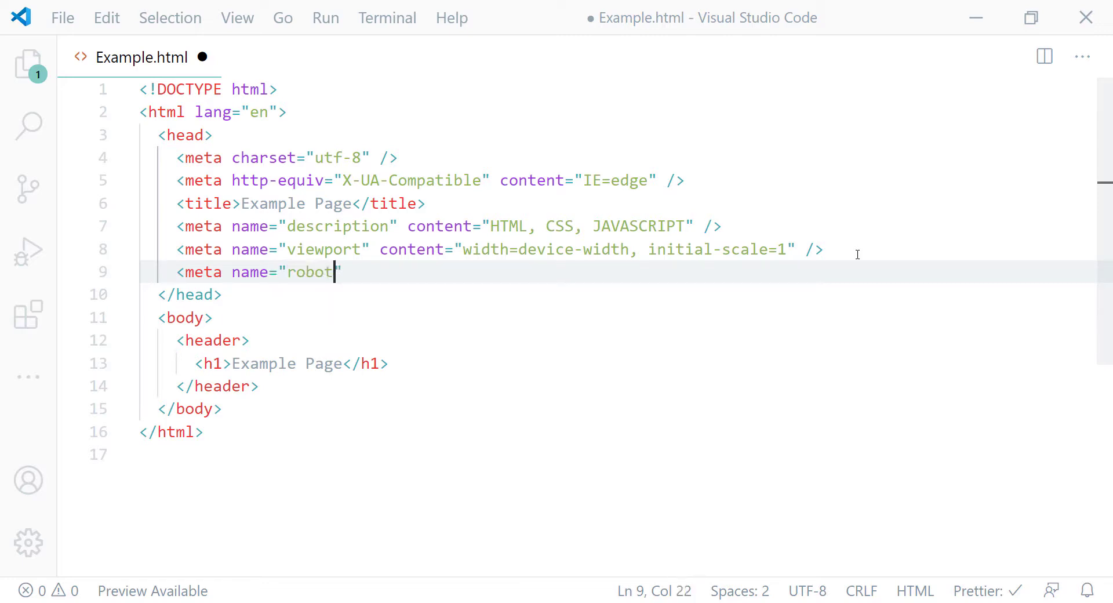
pyautogui.write('s" c')
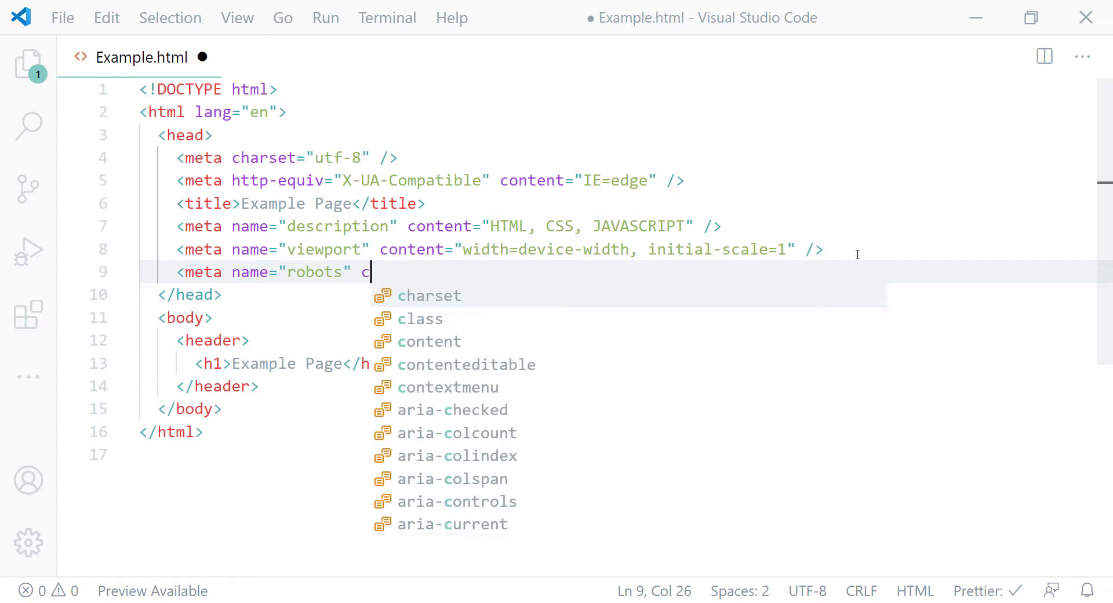
pyautogui.write('ontent=')
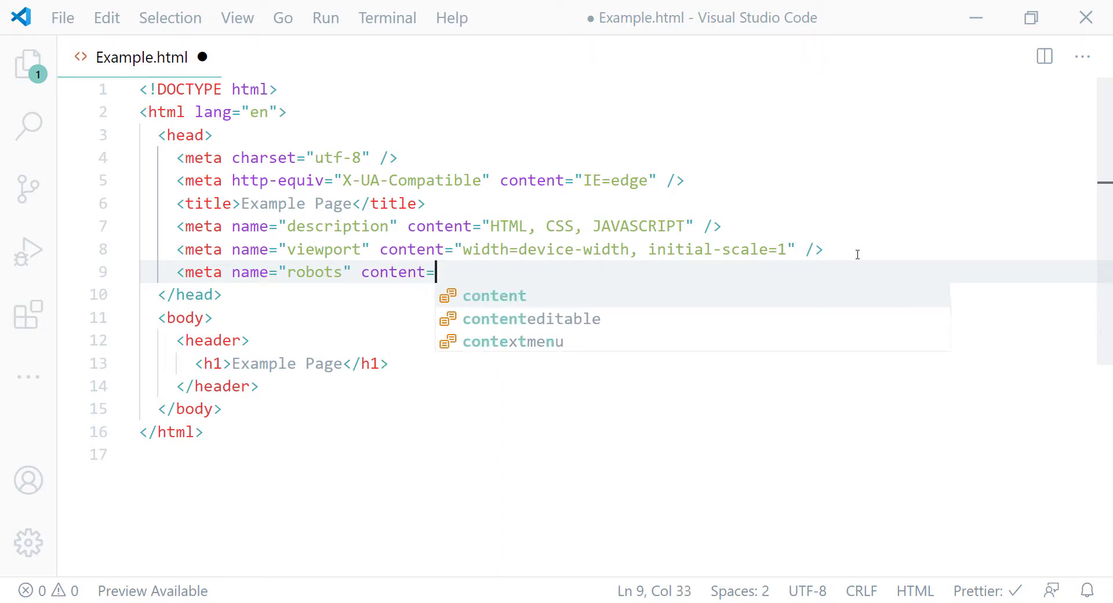
pyautogui.write('"no"')
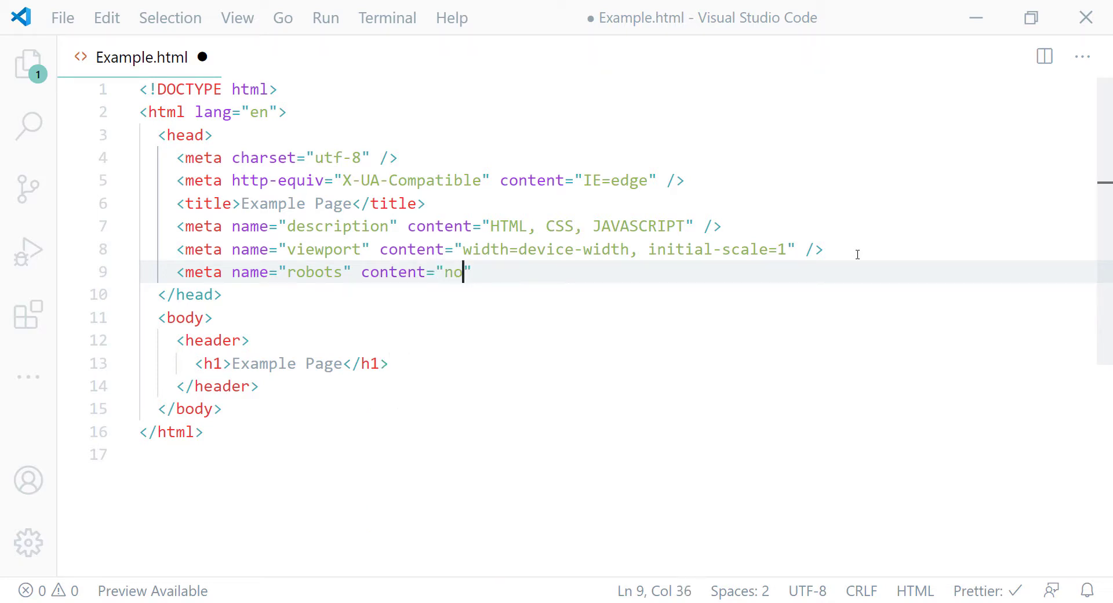
pyautogui.write('index')
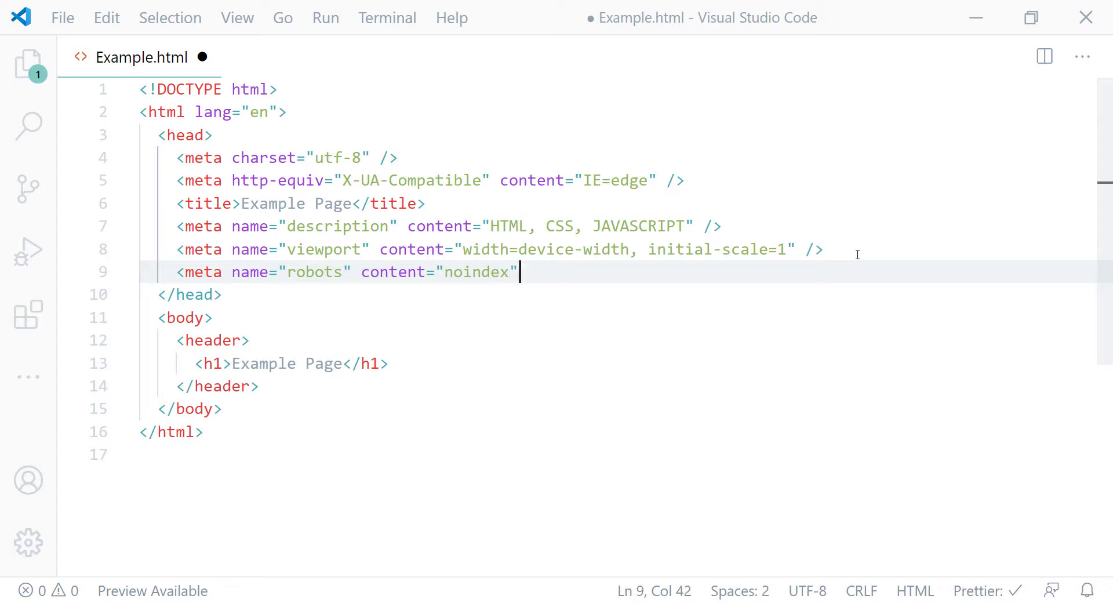
pyautogui.write('/')
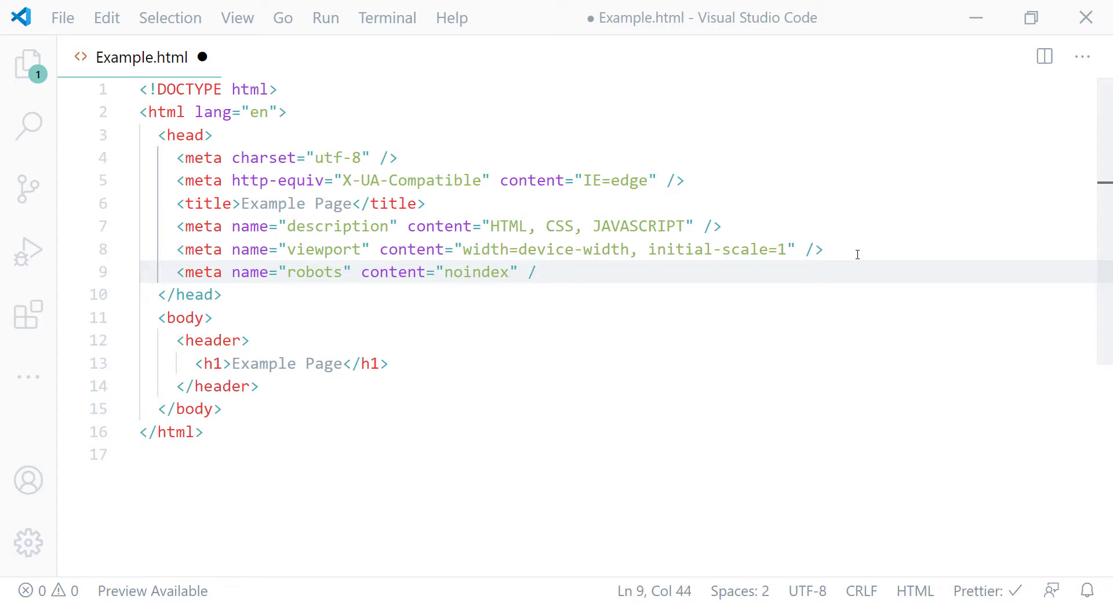
pyautogui.write('>')
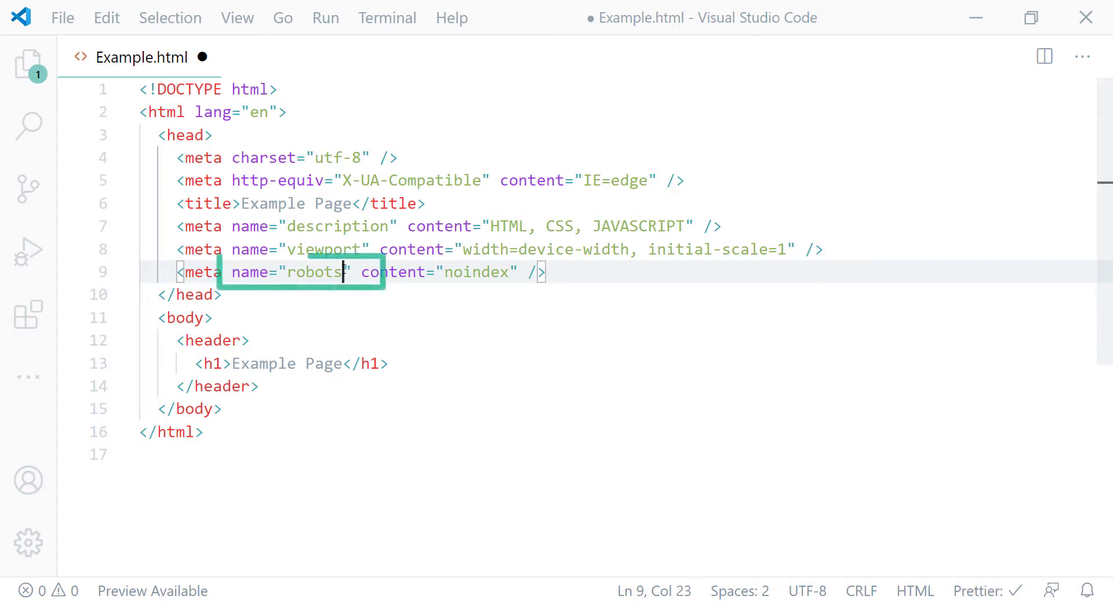
# Replace the meta tag's name value "robots" with "googlebot", keeping content "noindex".
pyautogui.press('Backspace')
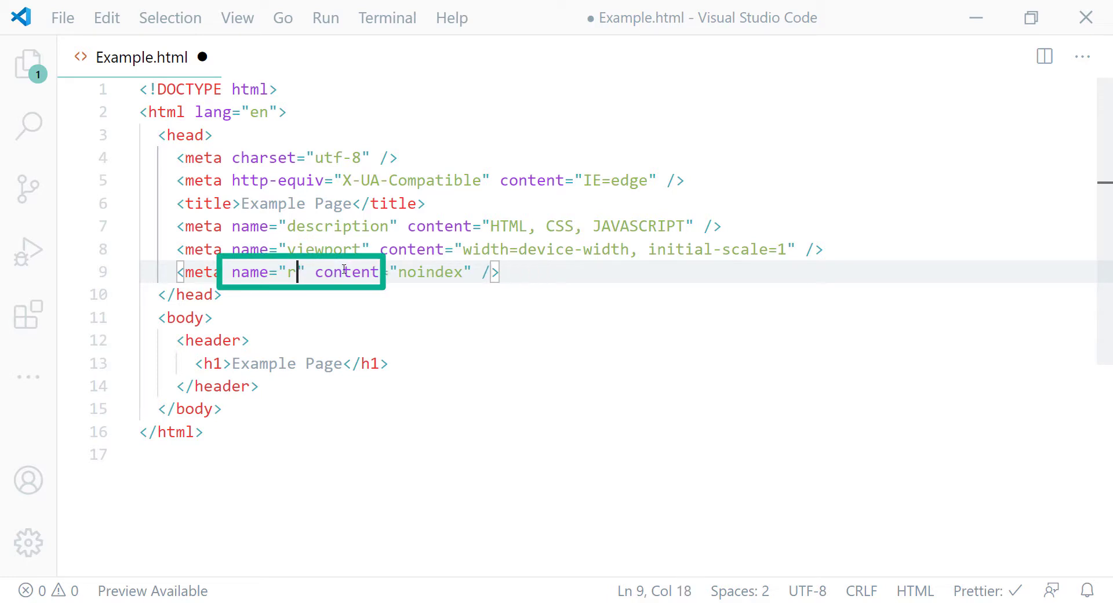
pyautogui.press('Backspace')
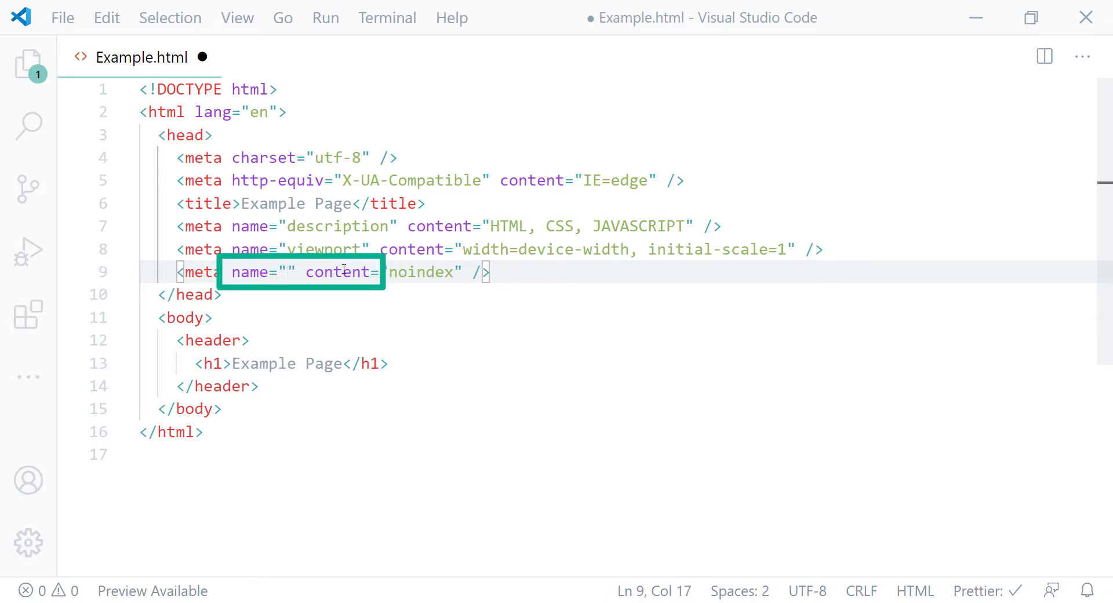
pyautogui.write('google')
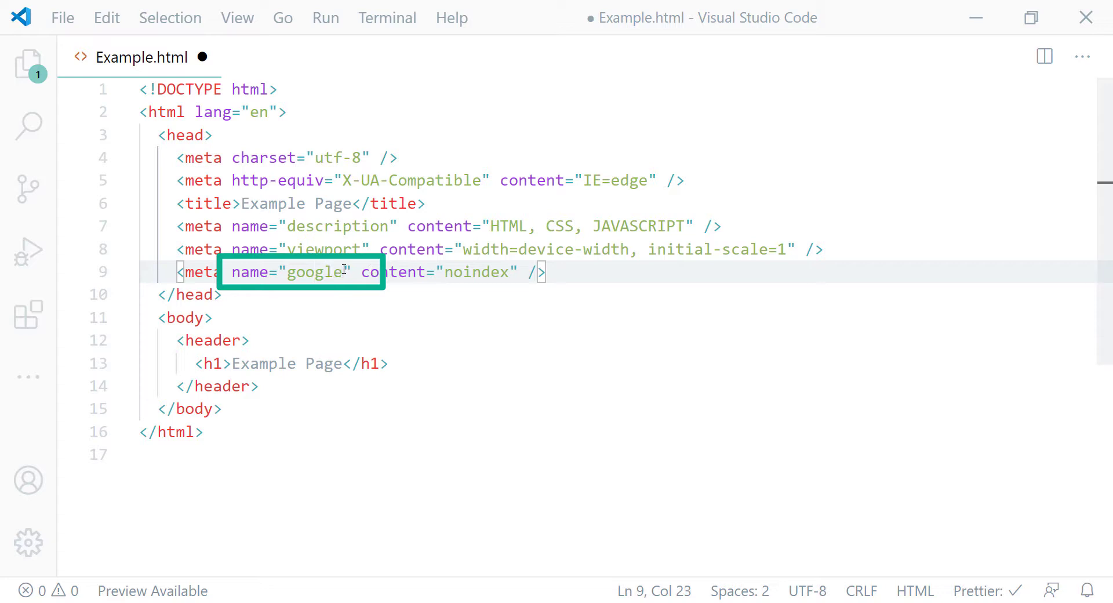
pyautogui.write('bot')
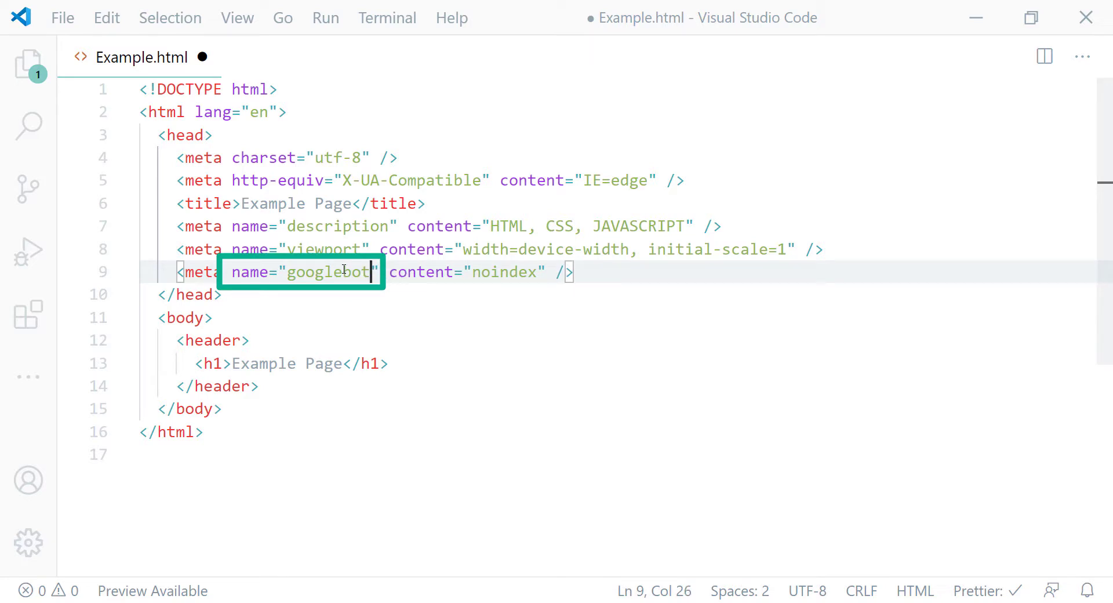